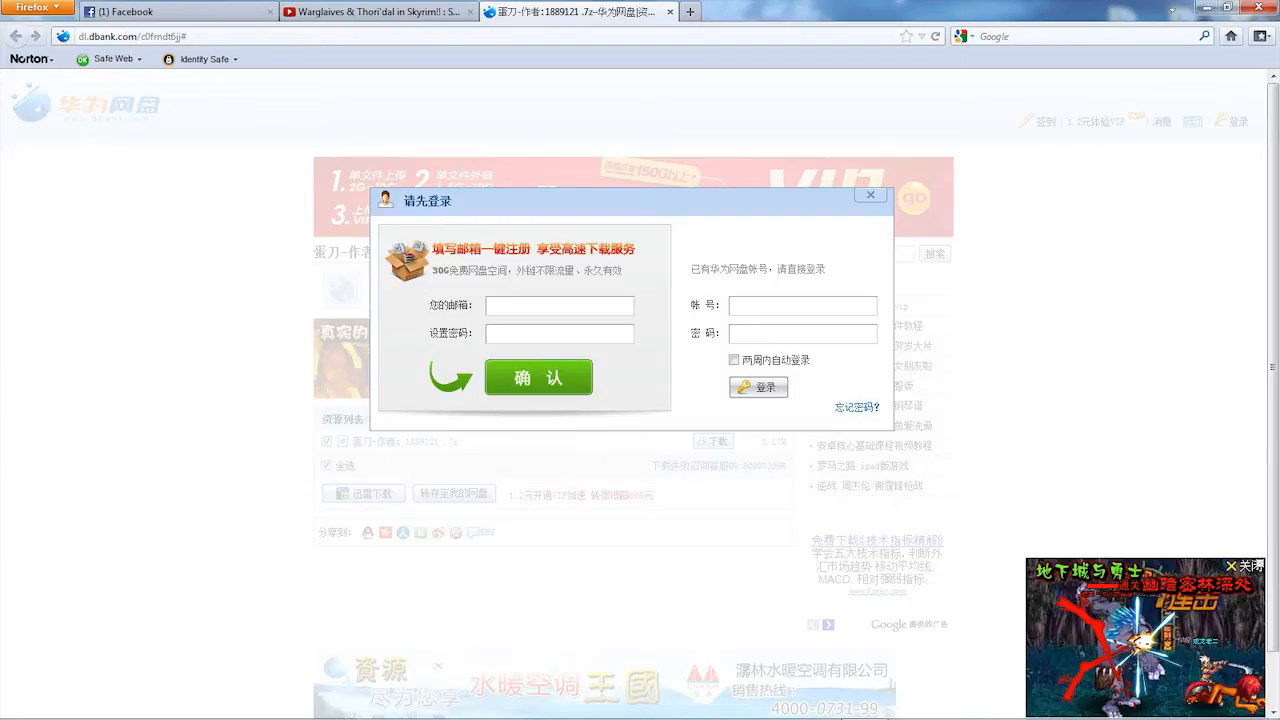
Submit the sign-up with the email and password 'MY NEW PASSWORD' to trigger a verification email.
text(MY NEW PASSWORD)
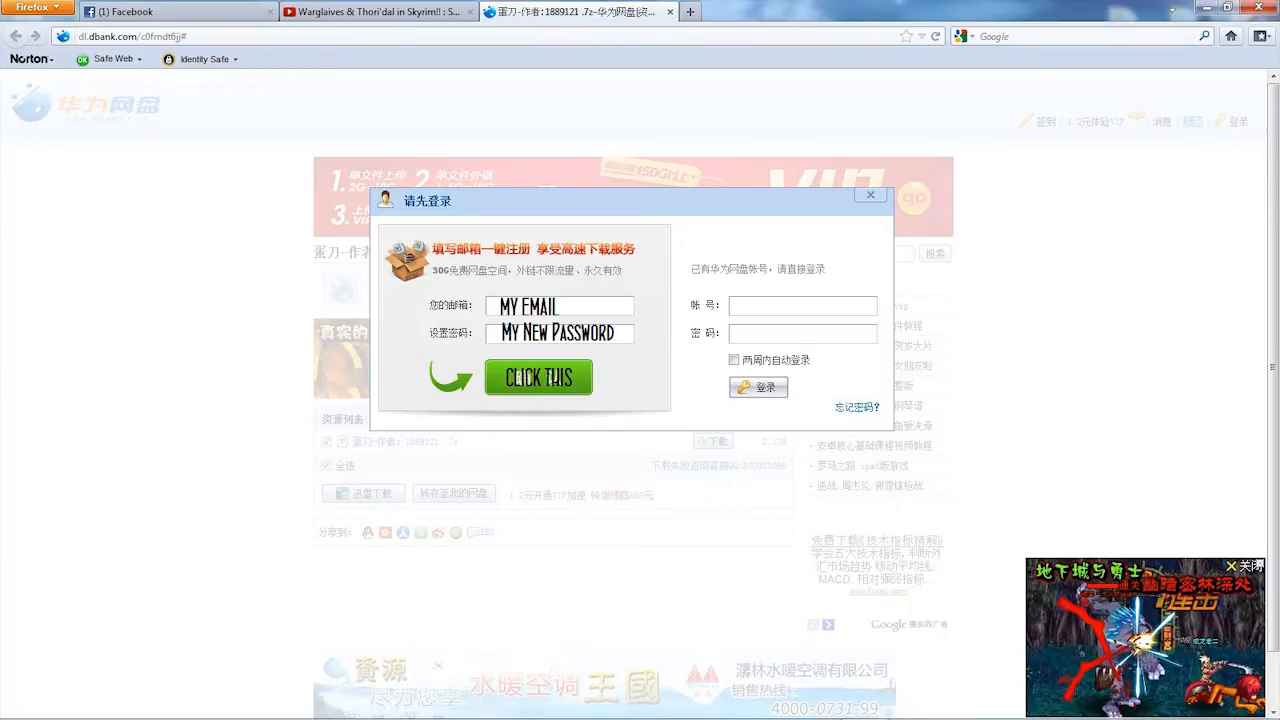
click(540, 376)
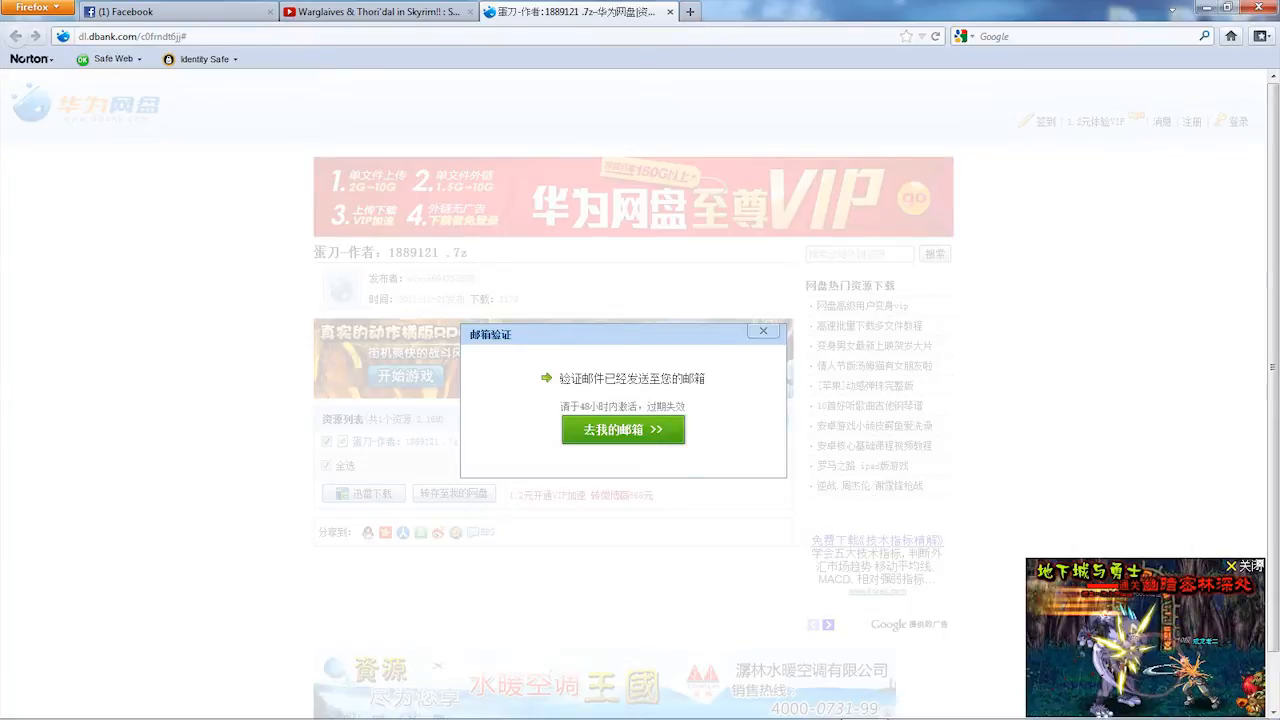
Go to the mailbox holding the dbank verification email.
click(624, 428)
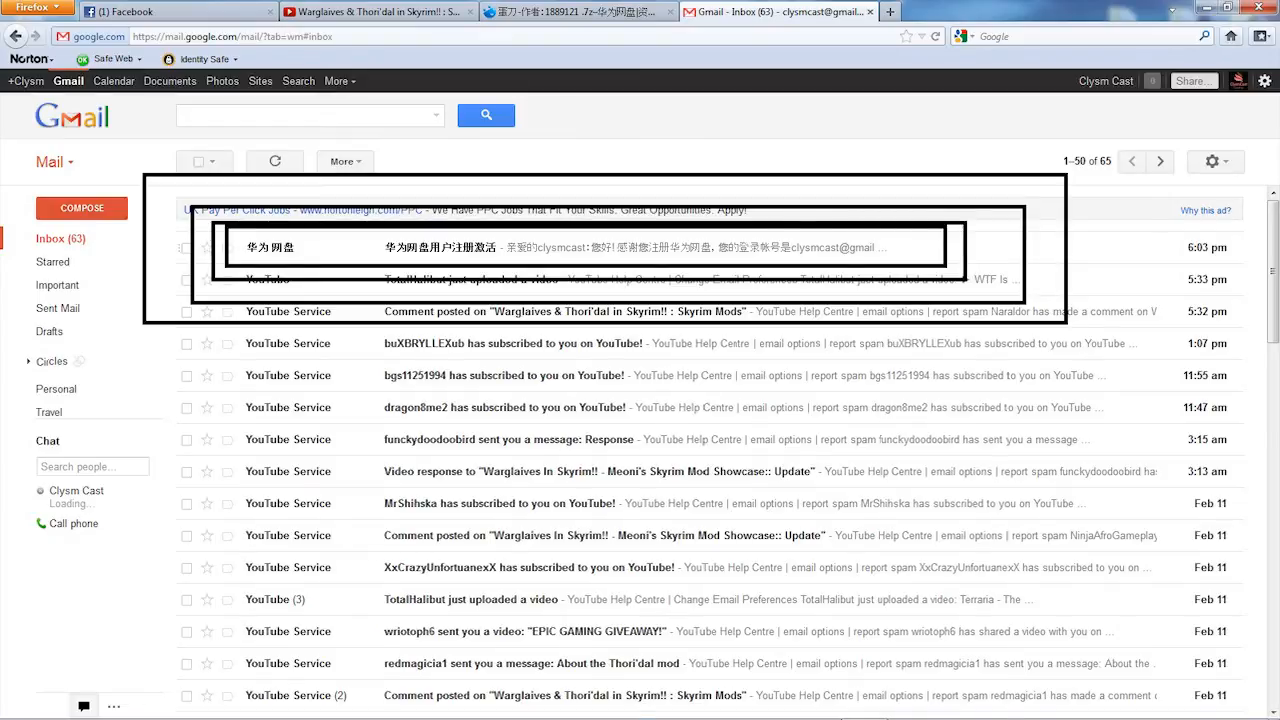
Activate the dbank account via the link in the 华为网盘 verification email.
click(564, 248)
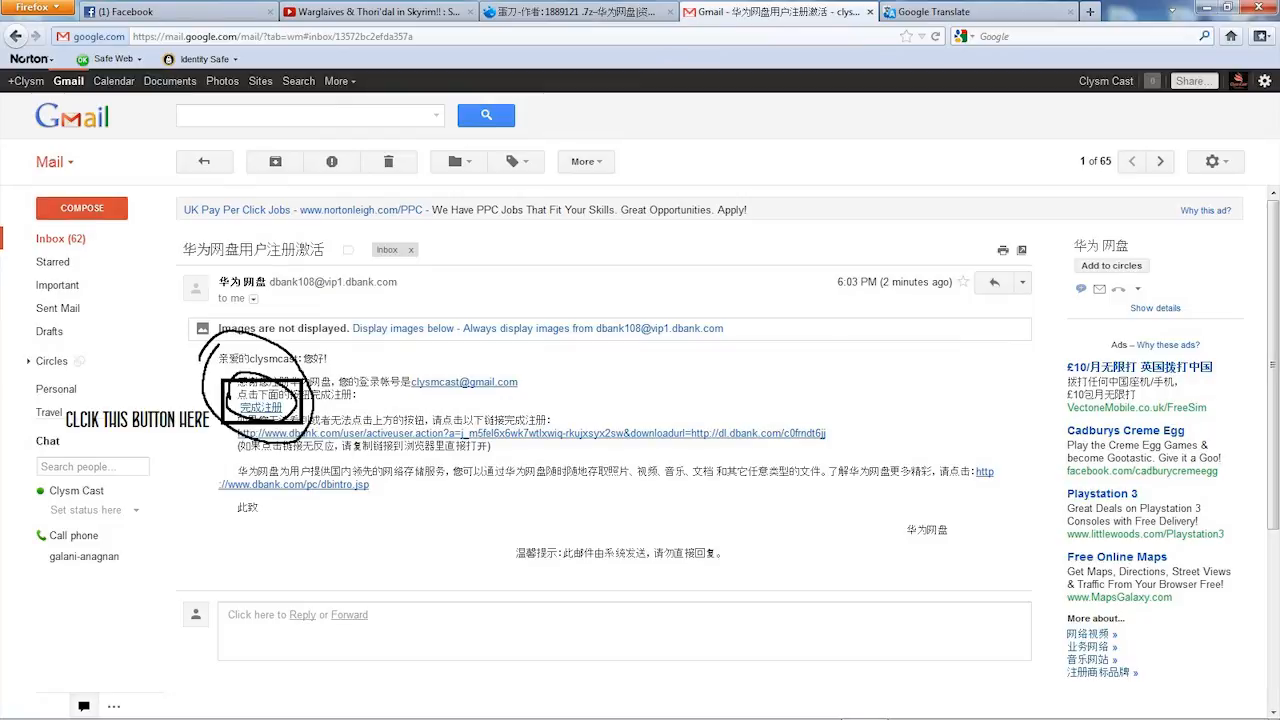
click(262, 408)
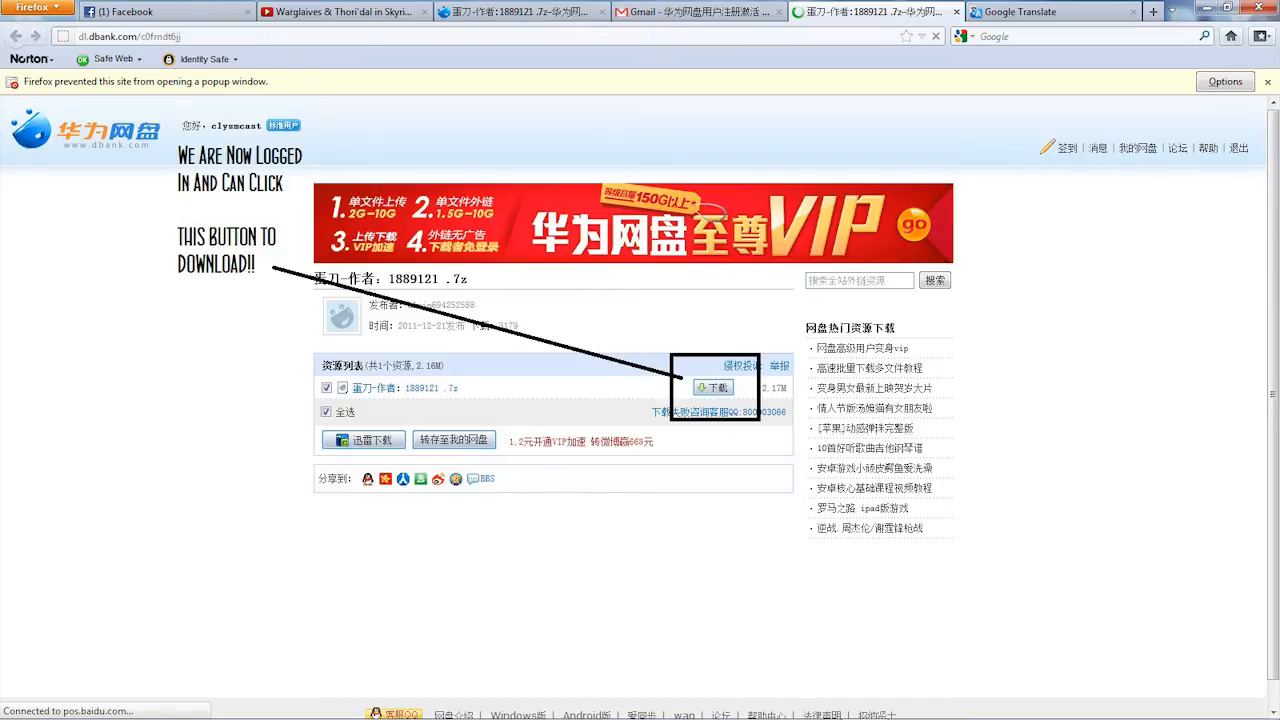
Download the .7z mod archive from the dbank resource list.
click(712, 388)
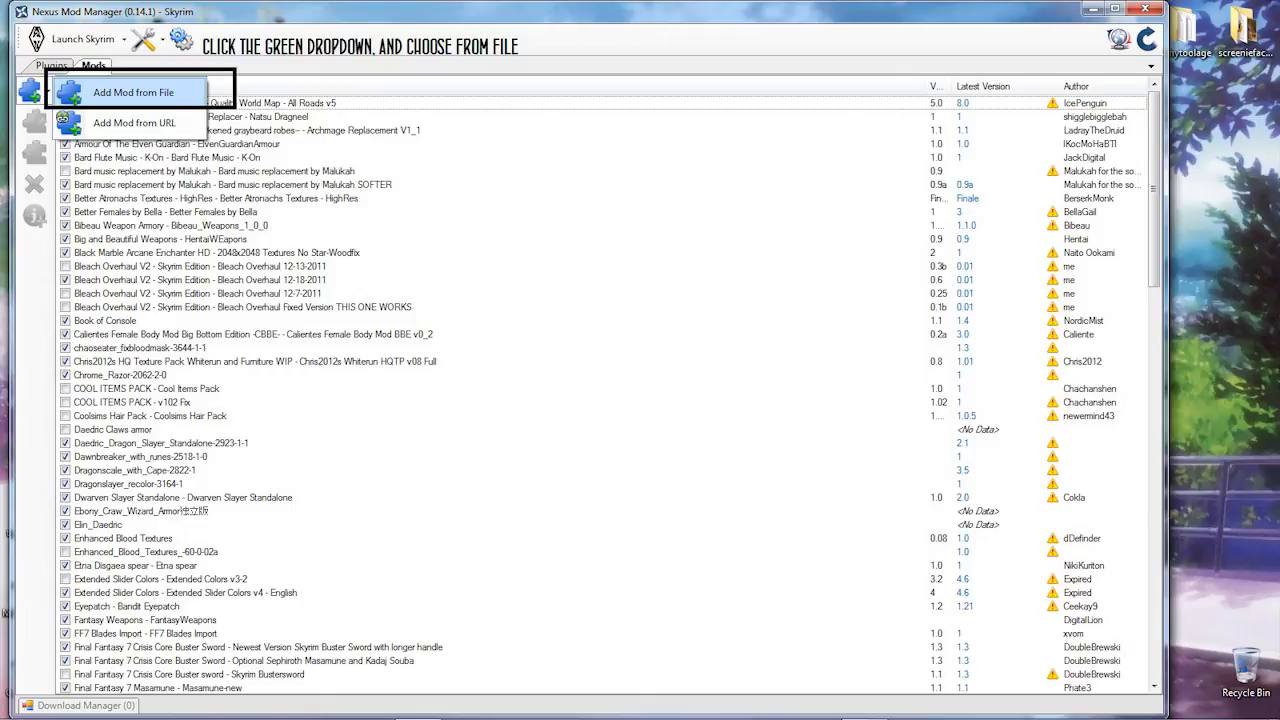
Add the downloaded archive from the Desktop as a new mod via Add Mod from File.
click(132, 92)
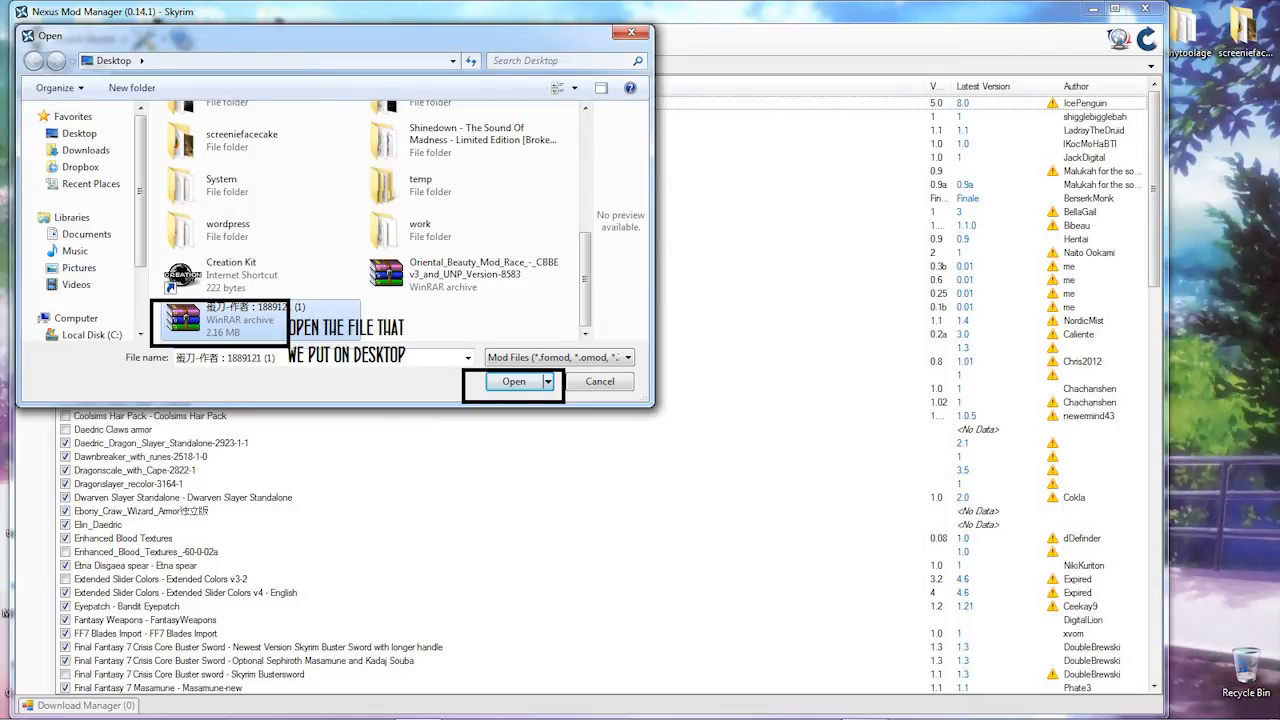
click(512, 380)
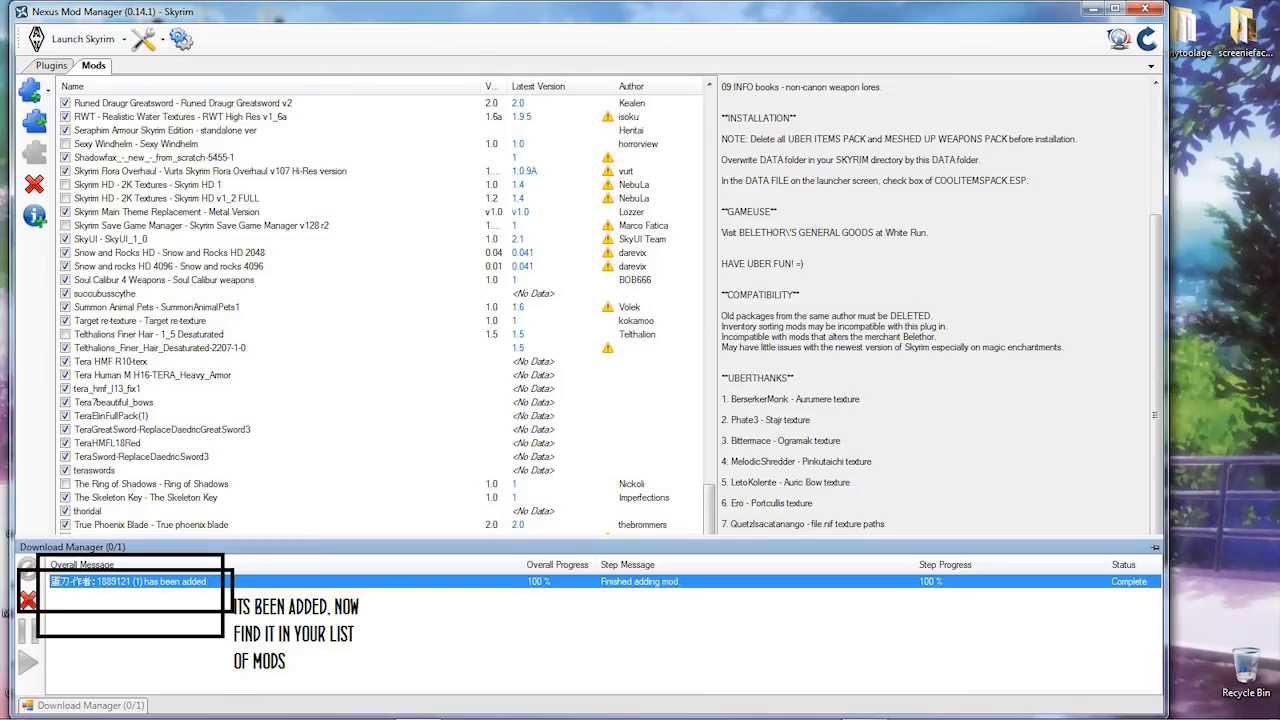